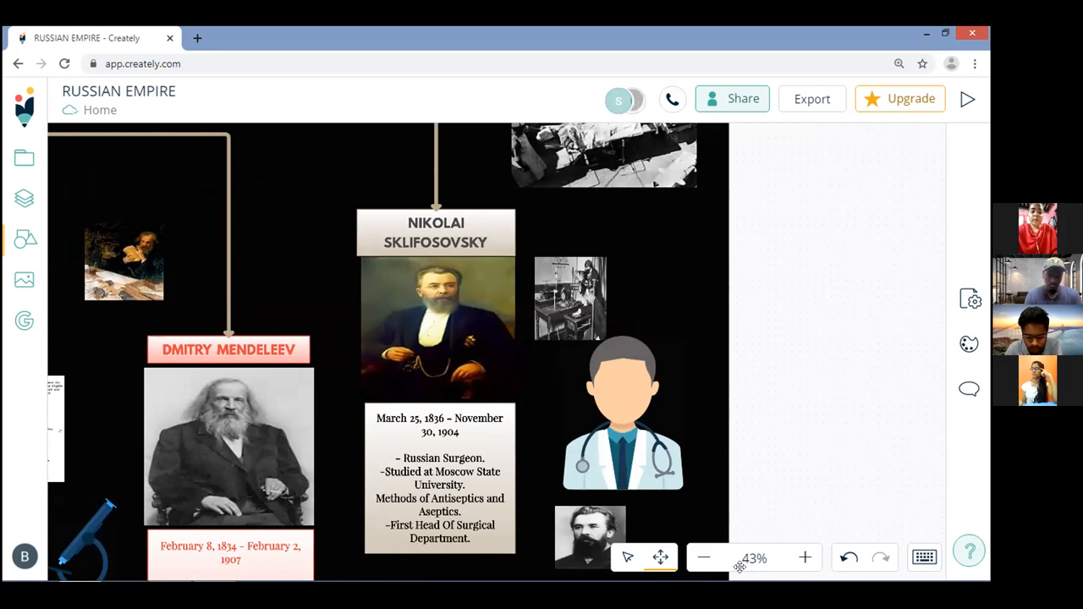
mouse_move(883, 511)
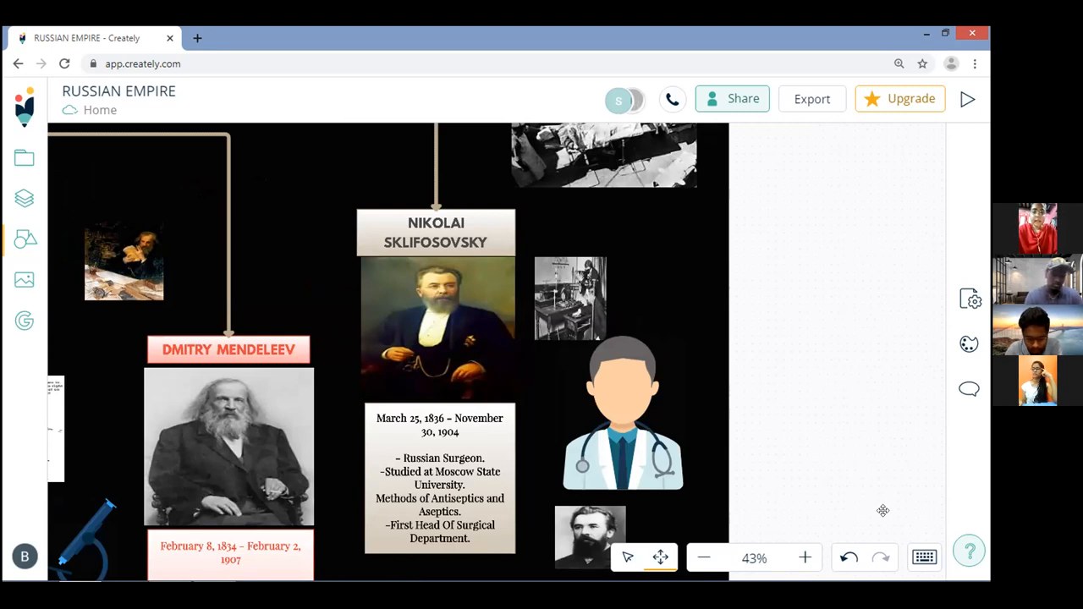
mouse_move(880, 504)
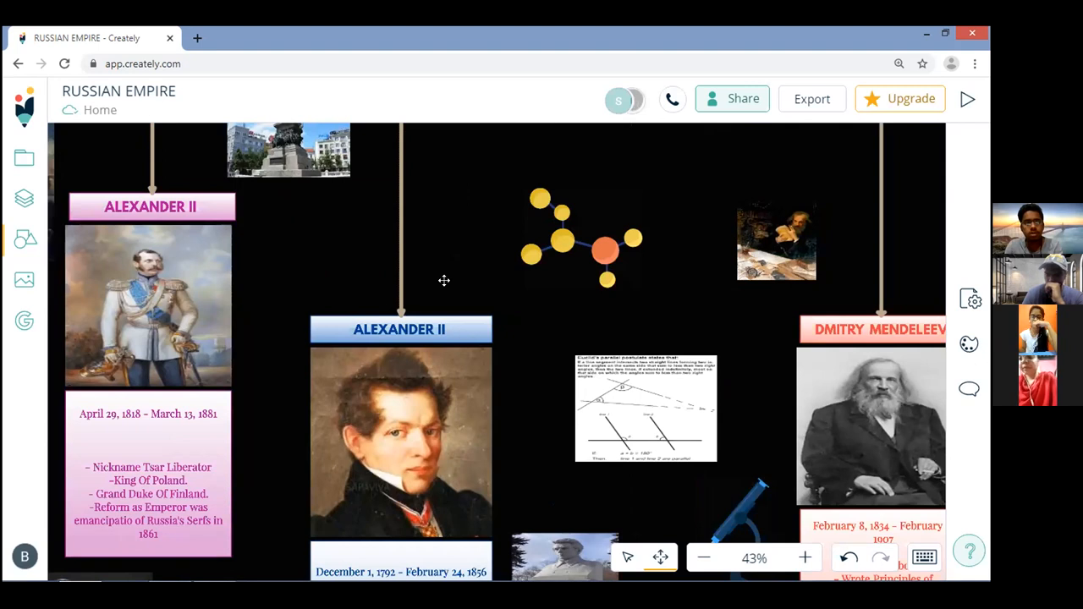
mouse_move(474, 292)
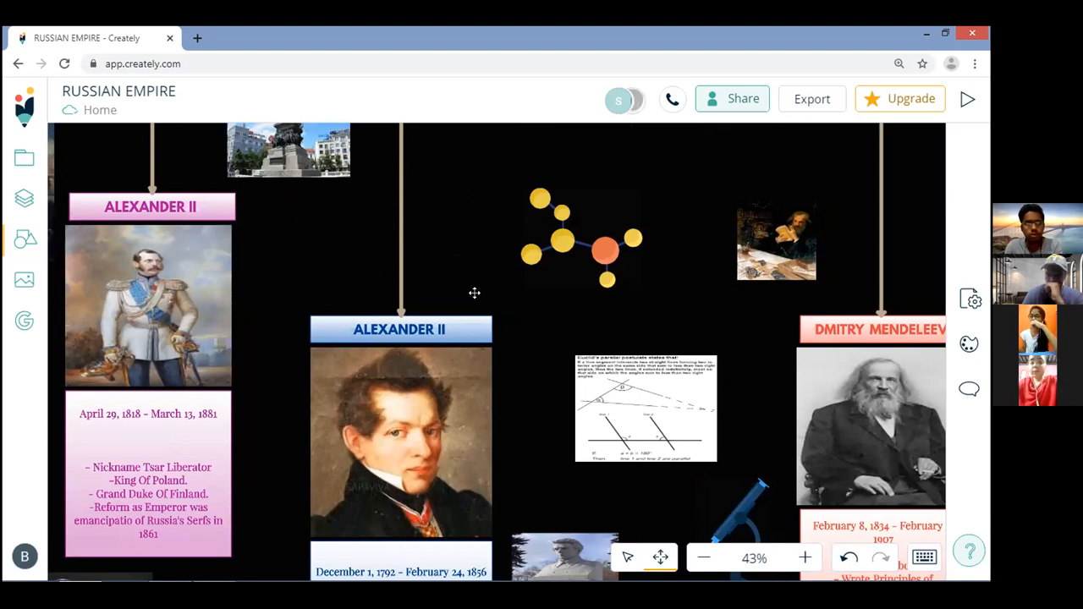
mouse_move(604, 54)
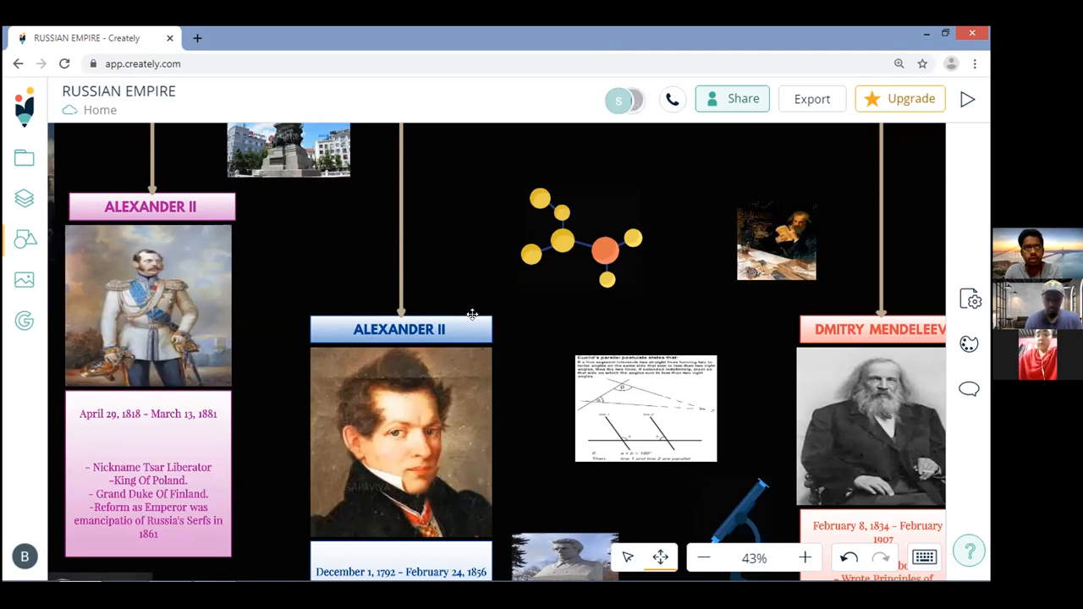
mouse_move(602, 156)
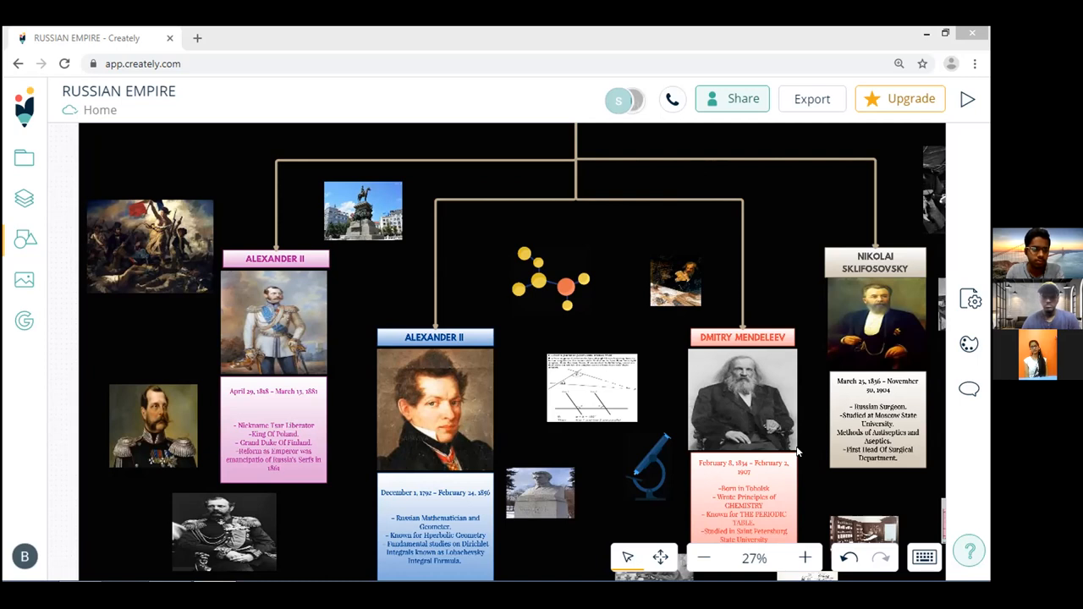
mouse_move(472, 379)
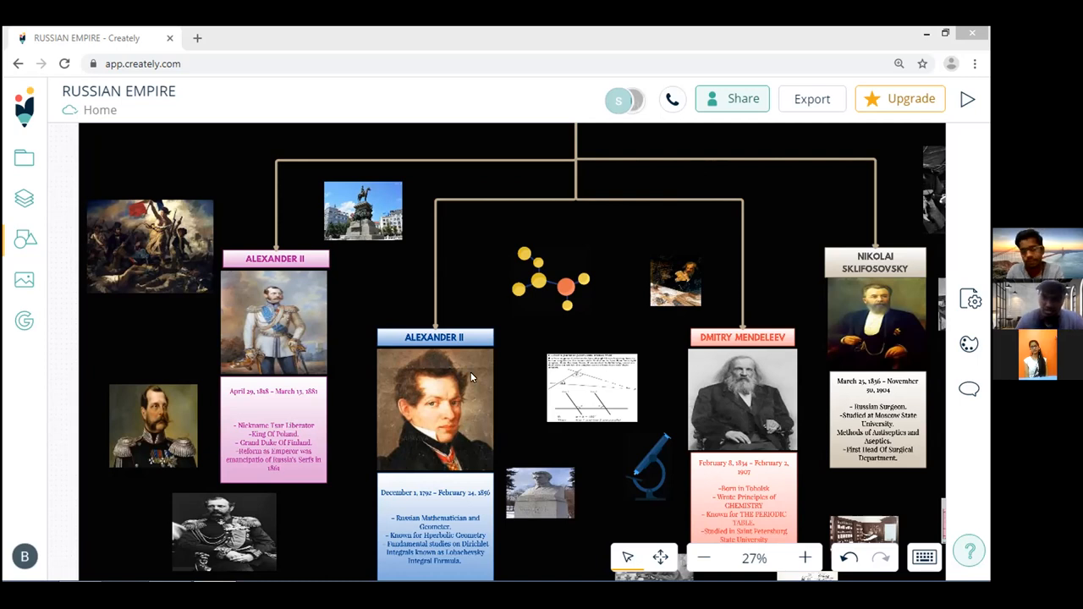
mouse_move(660, 559)
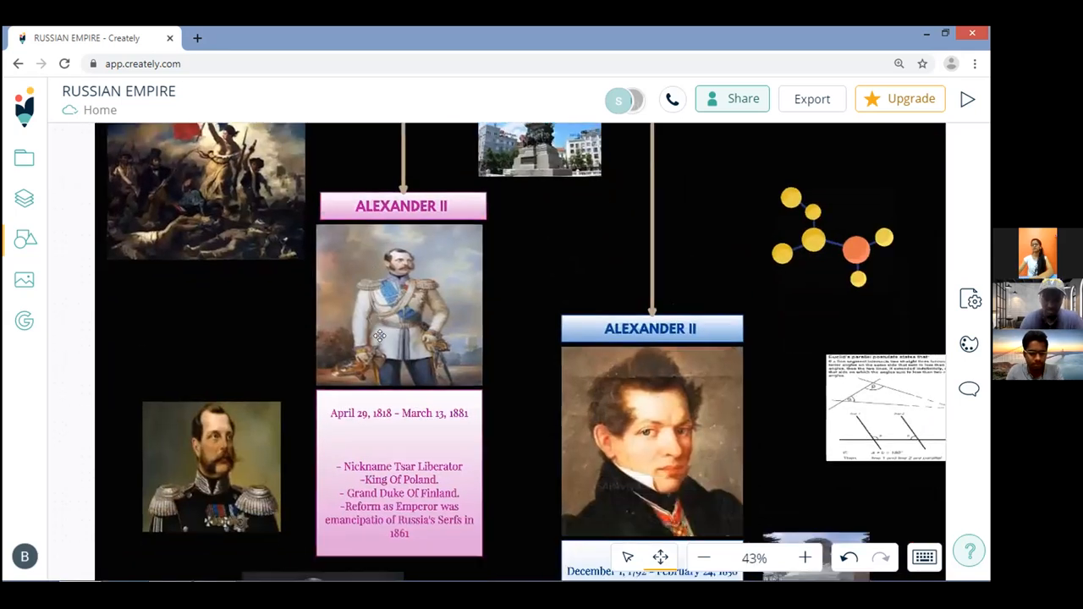
Zoom in from 27% and pan toward the two Alexander II entries on the left
left_click(806, 559)
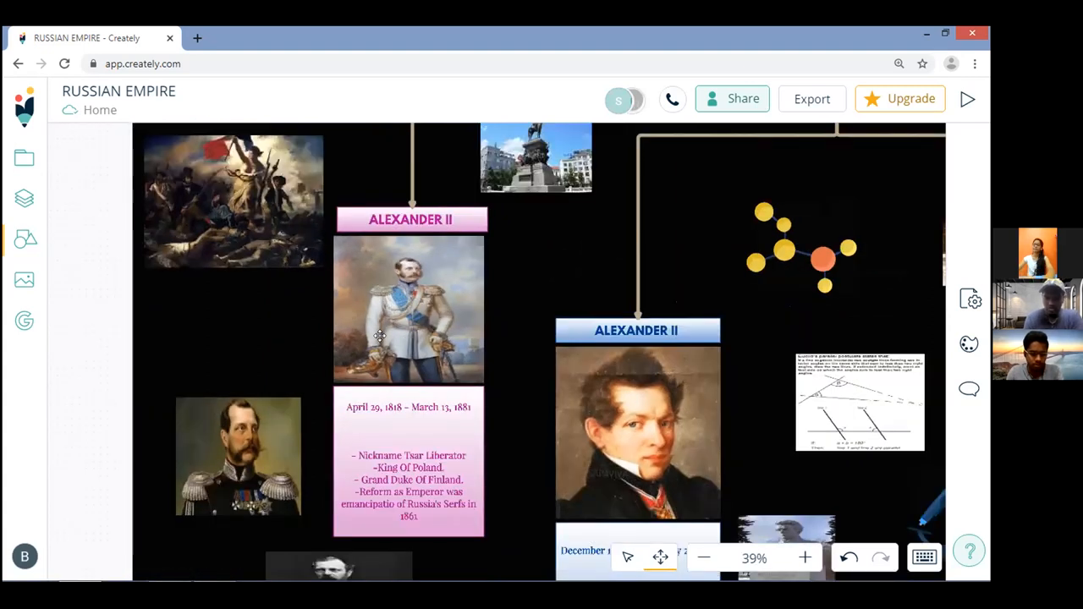
left_click(704, 558)
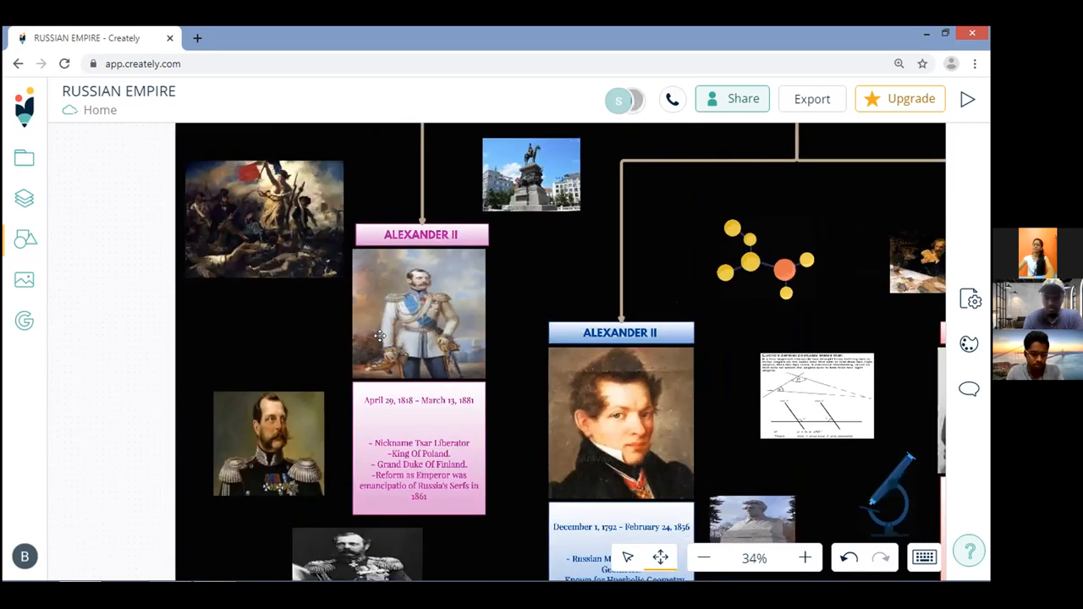